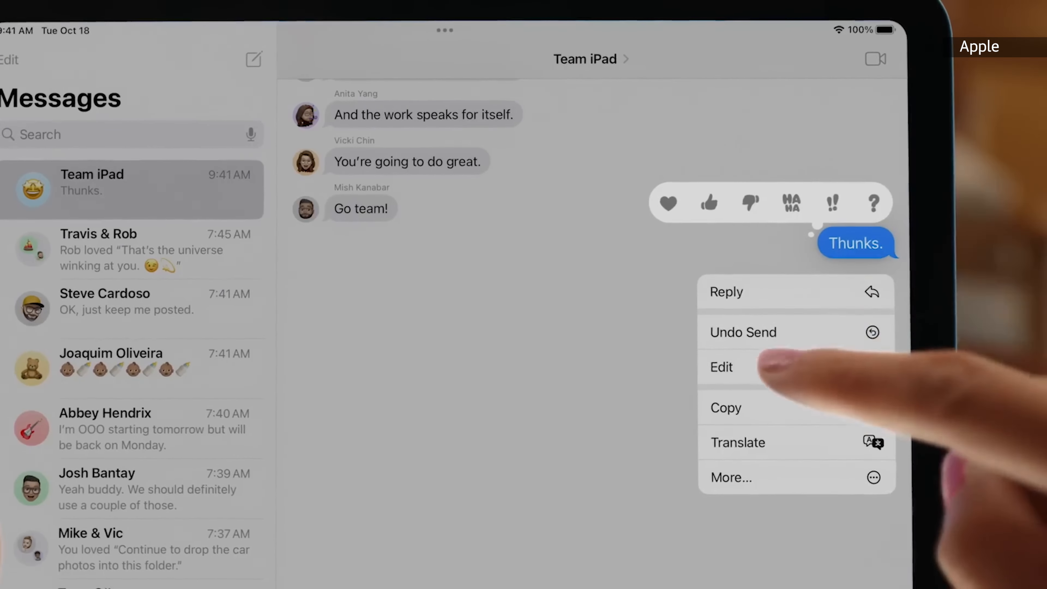
Edit the sent 'Thunks.' bubble so it reads 'Thanks.' and shows as Edited
click(721, 367)
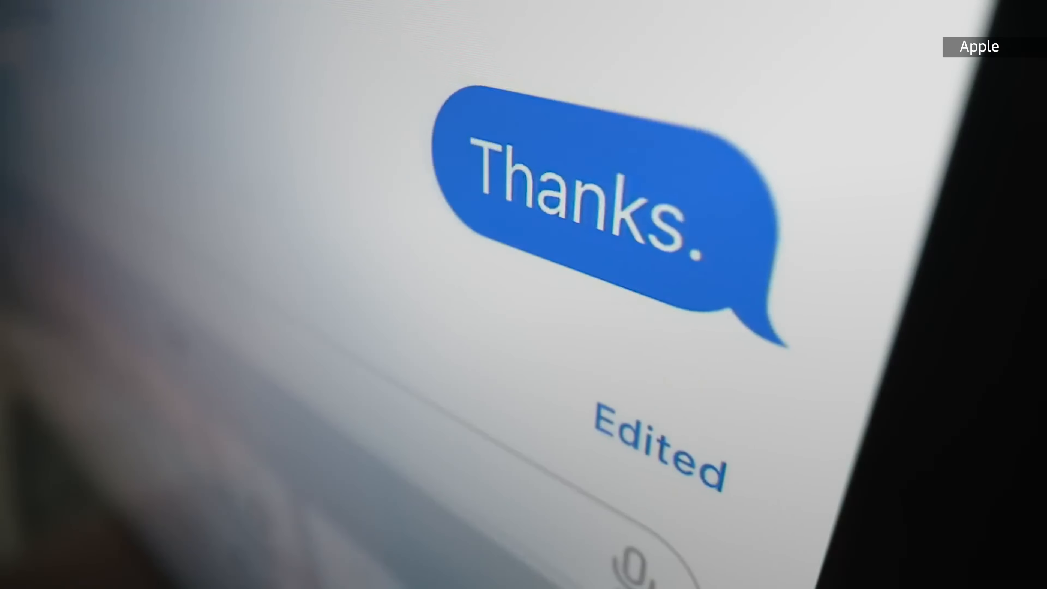